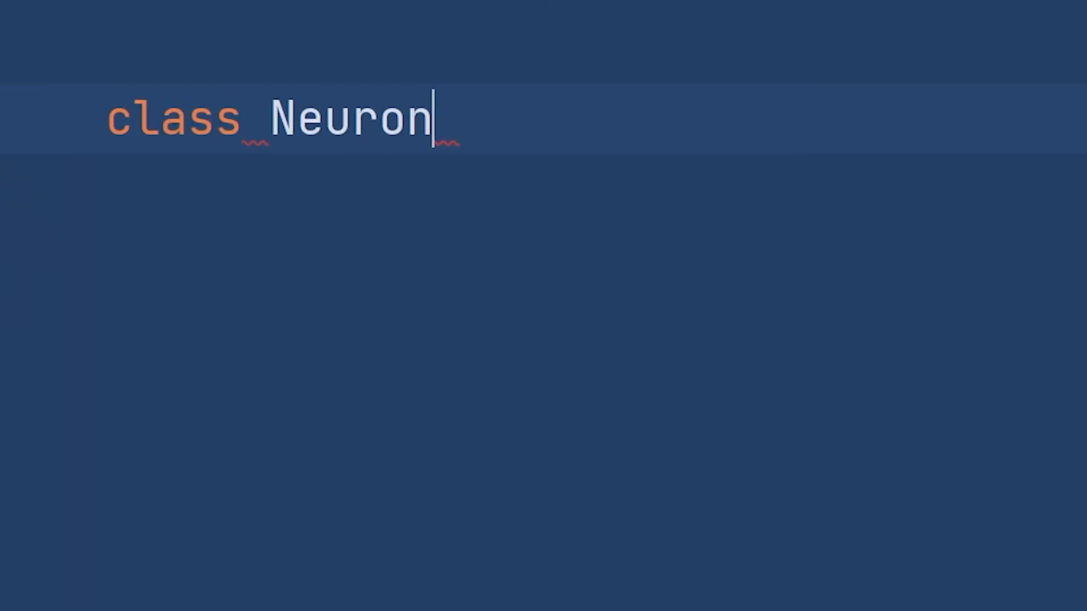
Add an __init__(self) method header to the Neuron class via completion
{"action": "type", "text": ":"}
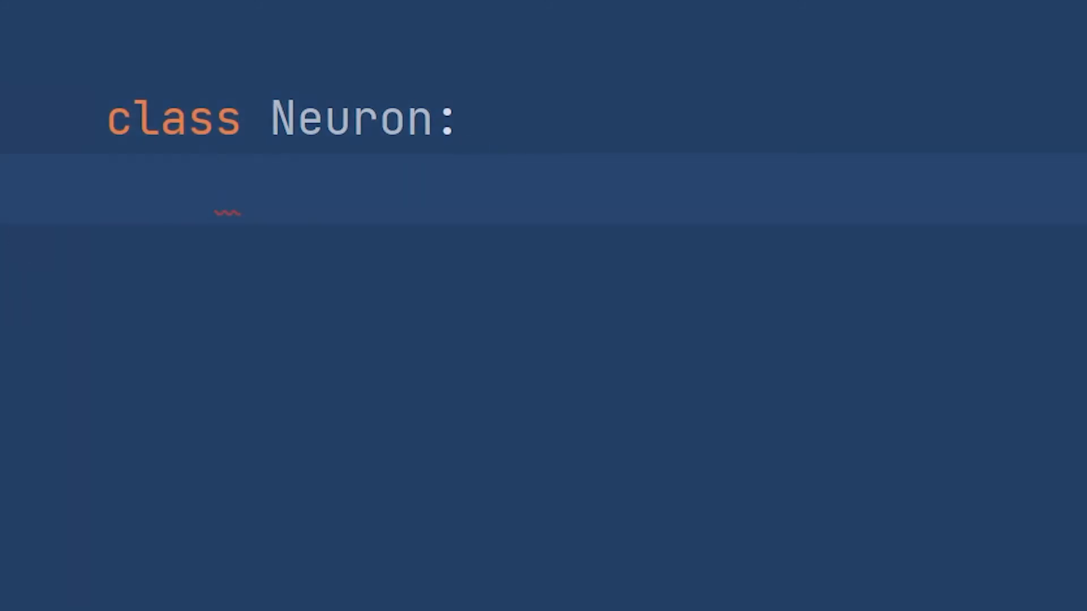
{"action": "type", "text": "def __"}
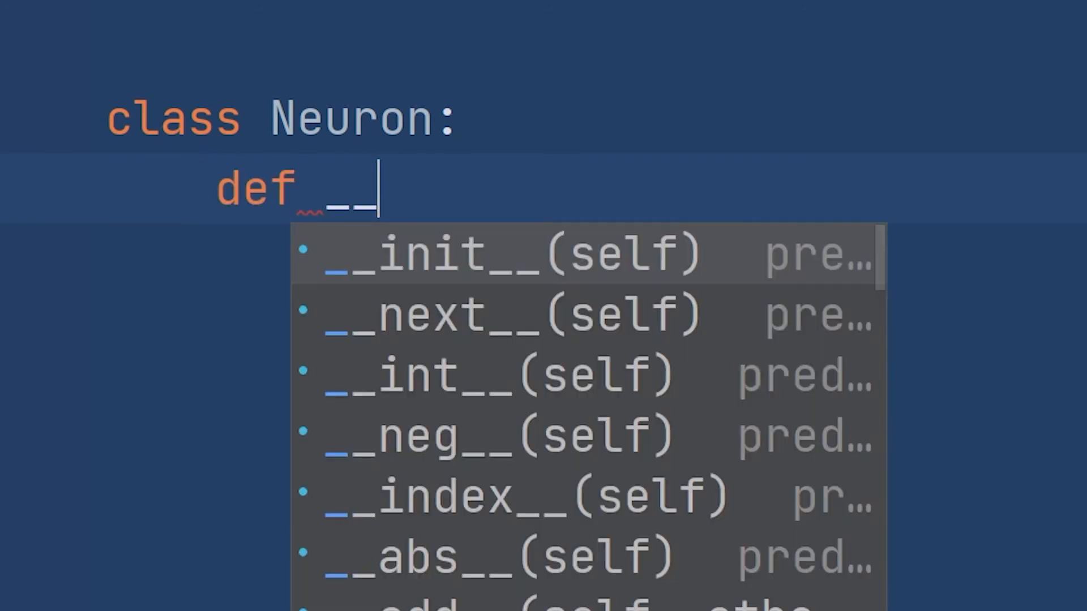
{"action": "left_click", "coordinate": [506, 252]}
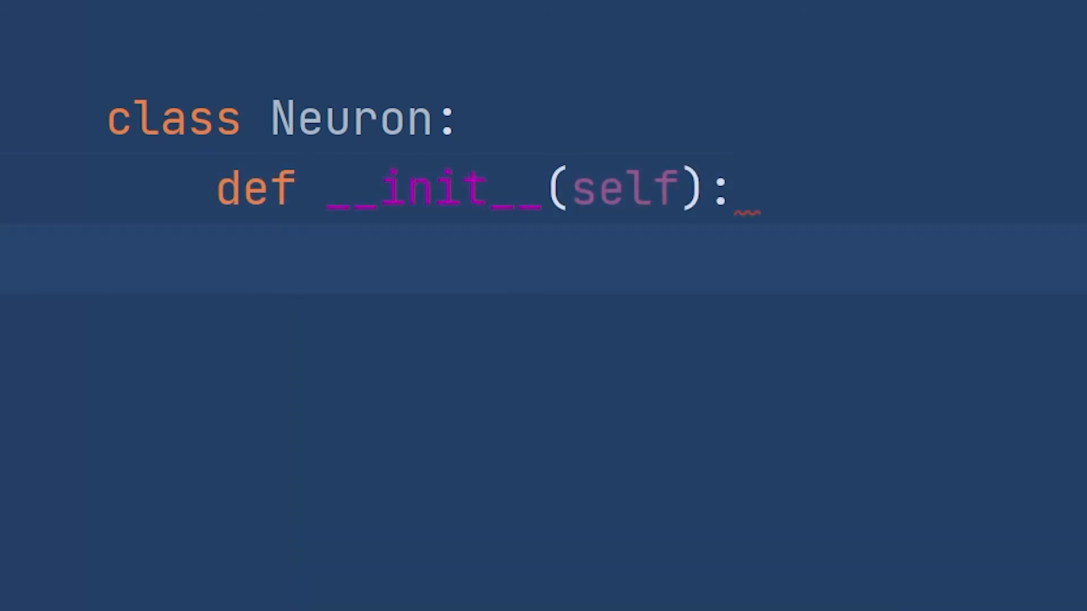
Set self.uuid and self.dendrites to None and start self.pos = [x,
{"action": "type", "text": "self.uuid = None"}
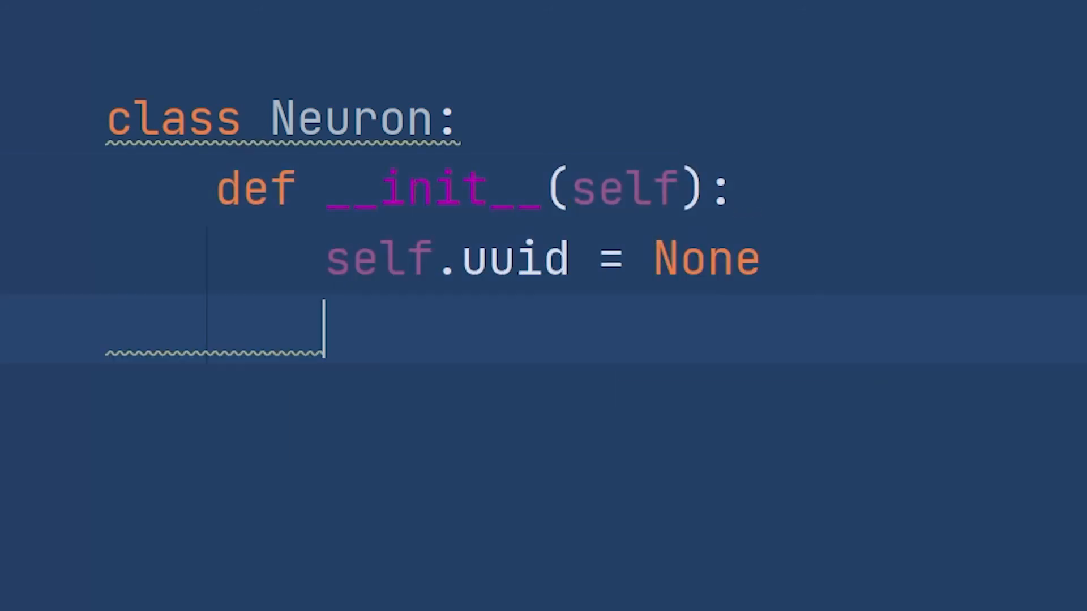
{"action": "type", "text": "self.dendrites"}
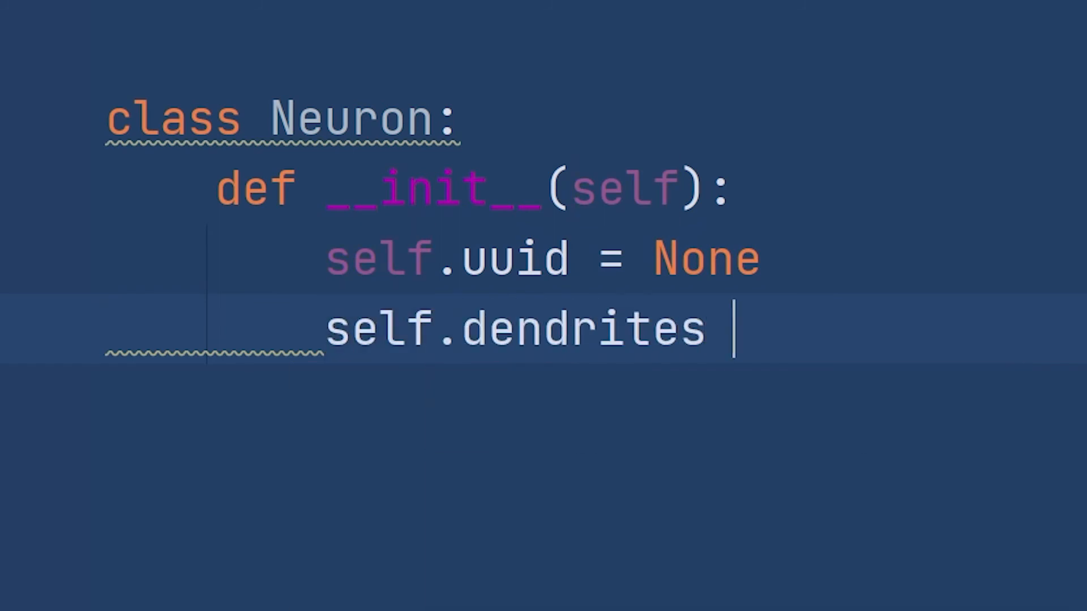
{"action": "type", "text": "= None"}
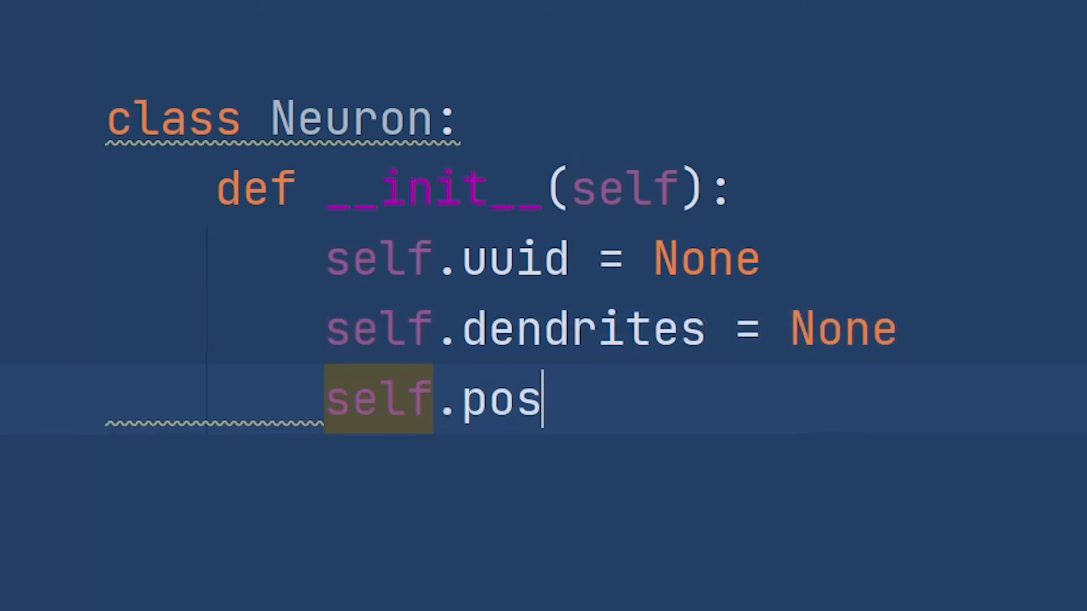
{"action": "type", "text": "= [x,"}
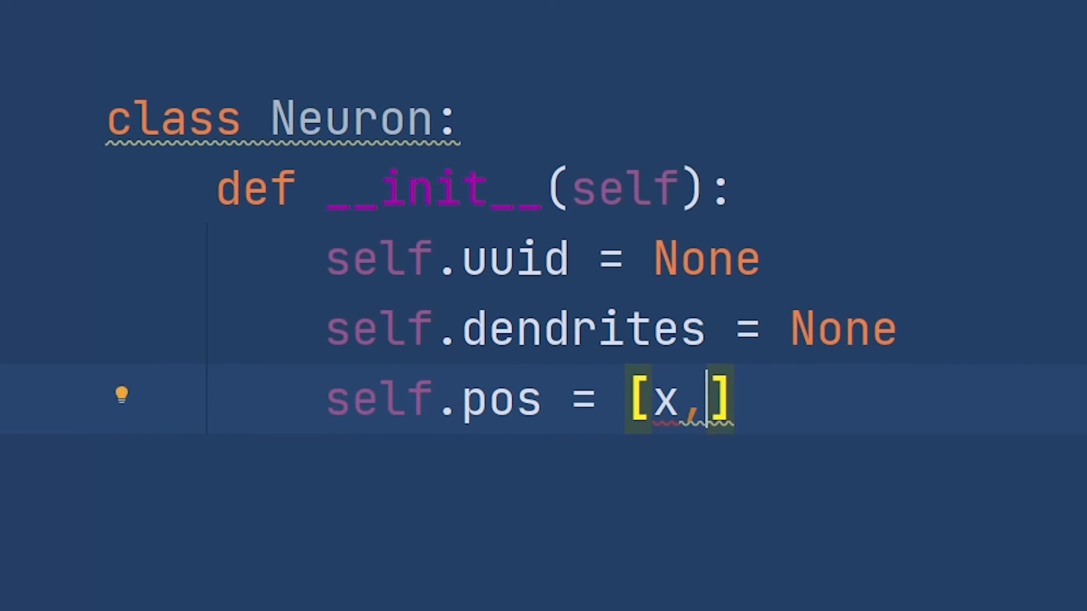